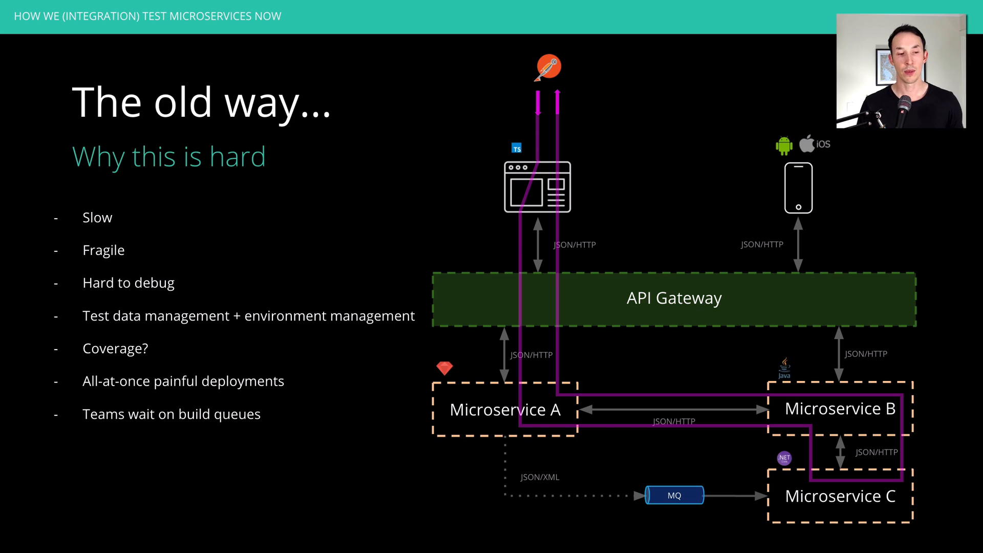
Advance from the old-way problems slide to the Release Pipeline slide (build, test, E2E, deploy).
{"action": "key", "text": "Right"}
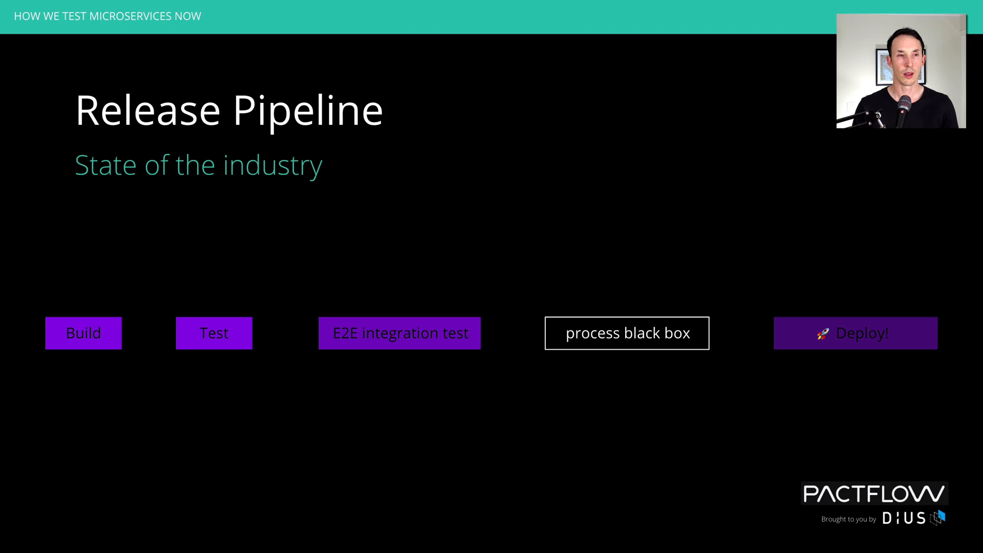
Advance to the Scaling chart of cost rising with teams and components.
{"action": "key", "text": "Right"}
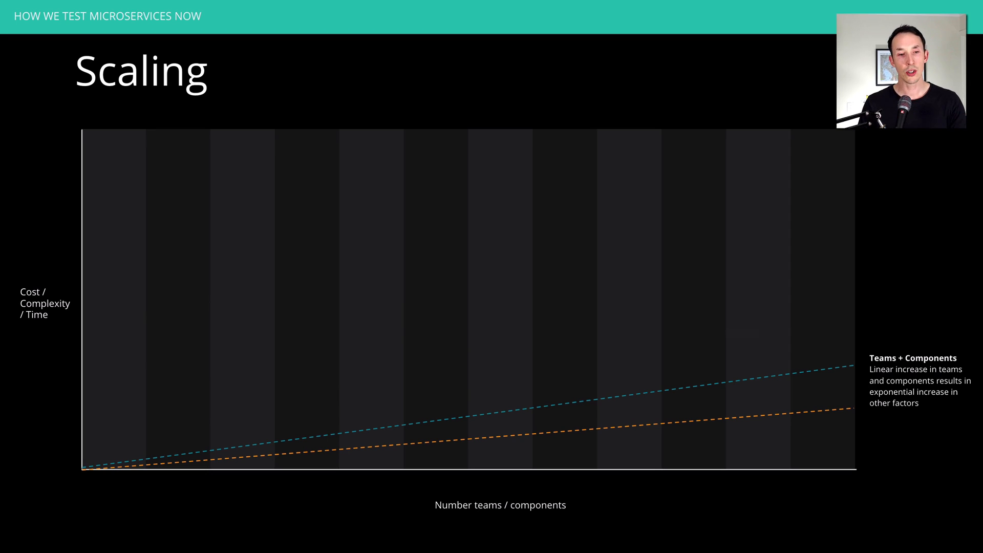